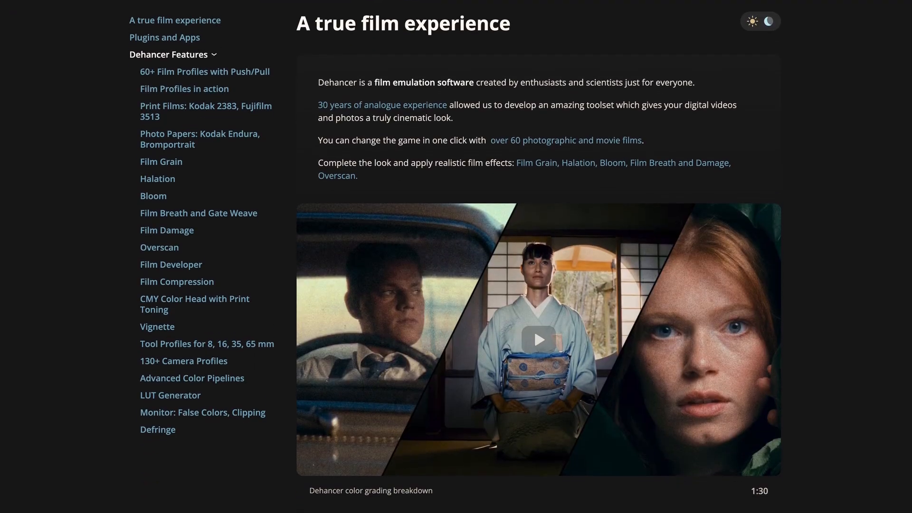
# - Scroll down the Dehancer page to the Kodak 2383 / Fujifilm 3513 print film comparison
pyautogui.scroll(-3)
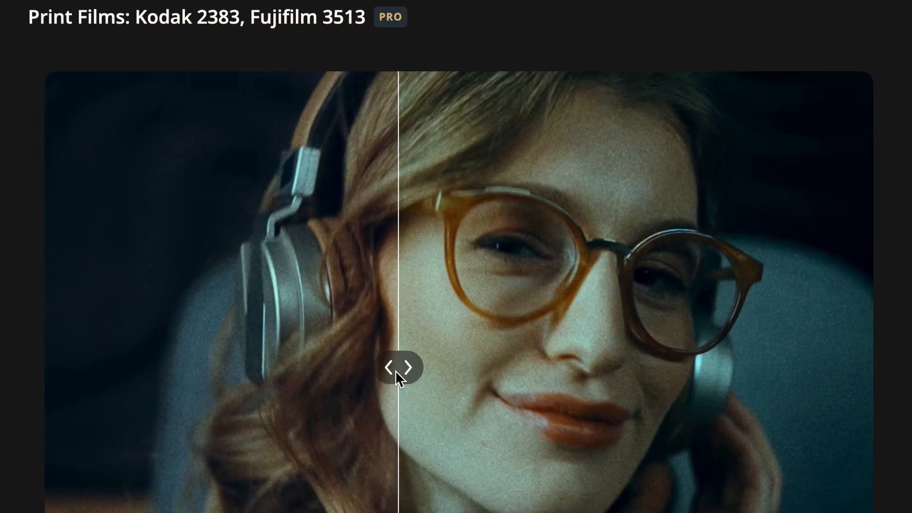
pyautogui.scroll(-3)
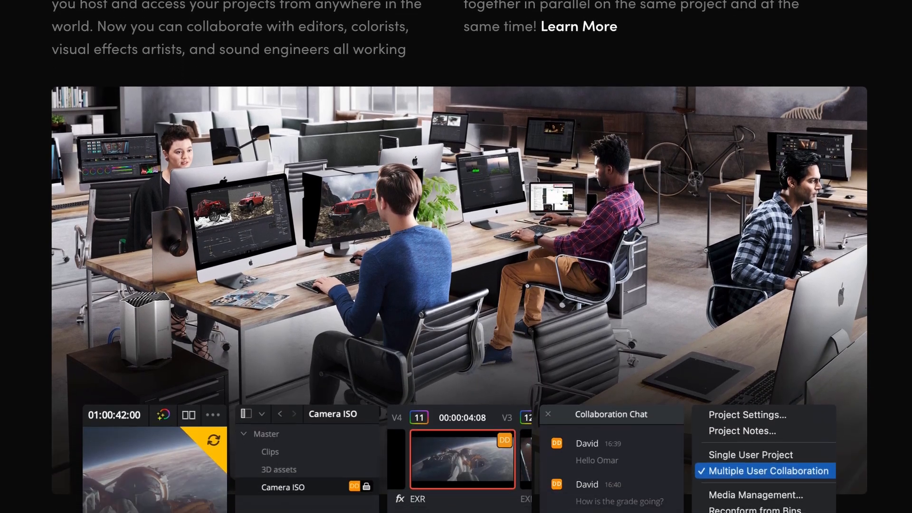
# - Scroll the DaVinci Resolve page down to the multi-user collaboration office photo
pyautogui.scroll(-3)
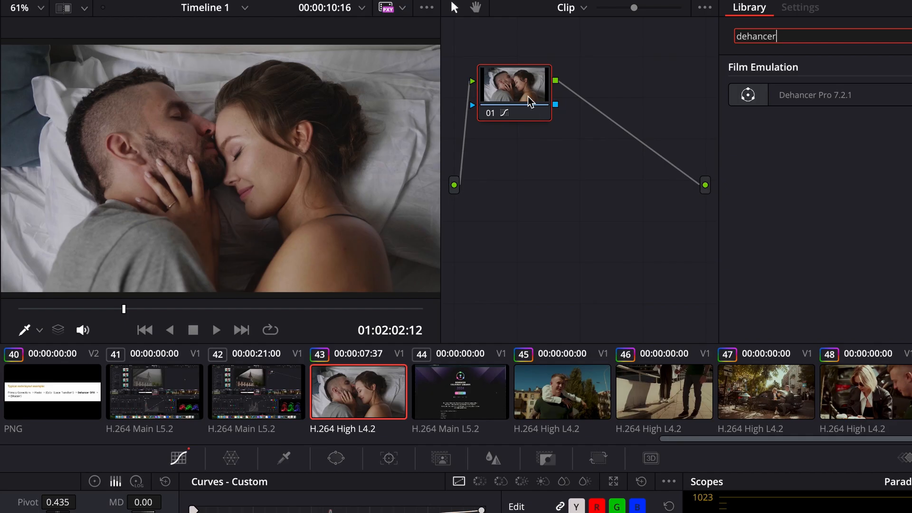
# - Apply Dehancer Pro 7.2.1 to node 02 and scroll its Settings to the film profiles
pyautogui.doubleClick(816, 95)
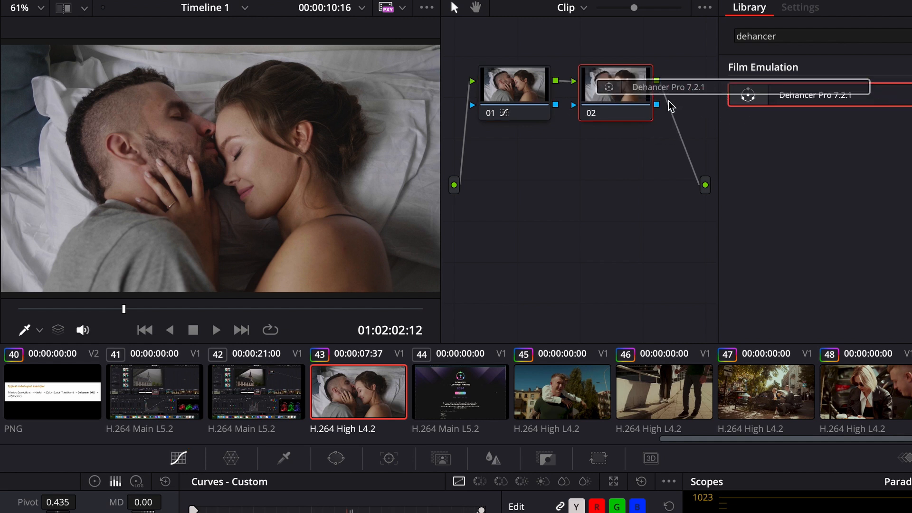
pyautogui.click(799, 7)
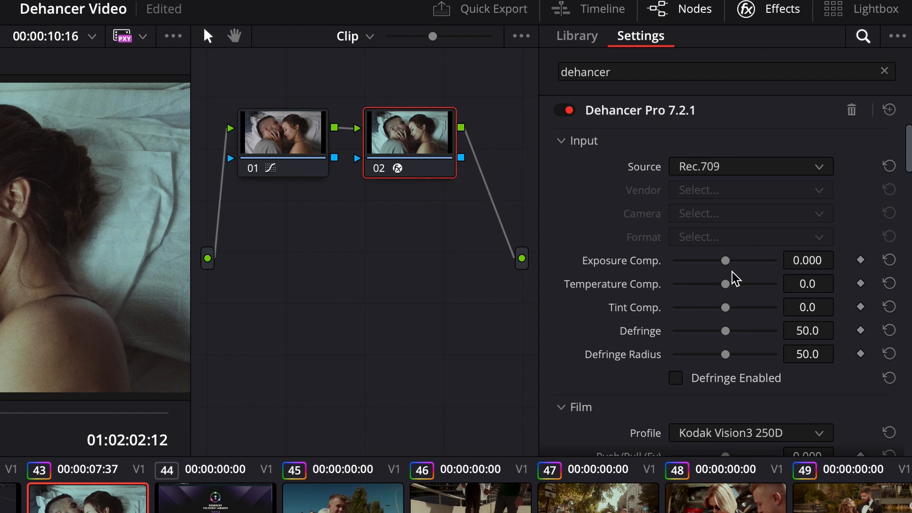
pyautogui.moveTo(731, 297)
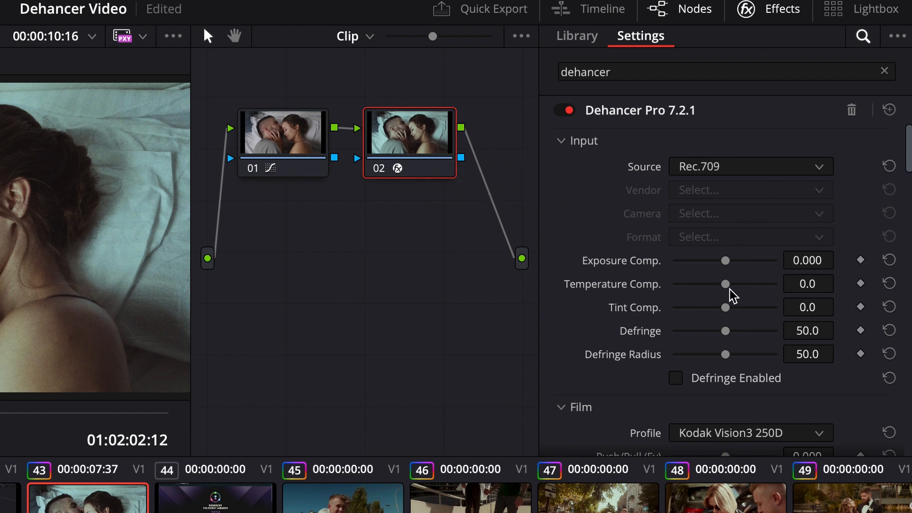
pyautogui.scroll(-3)
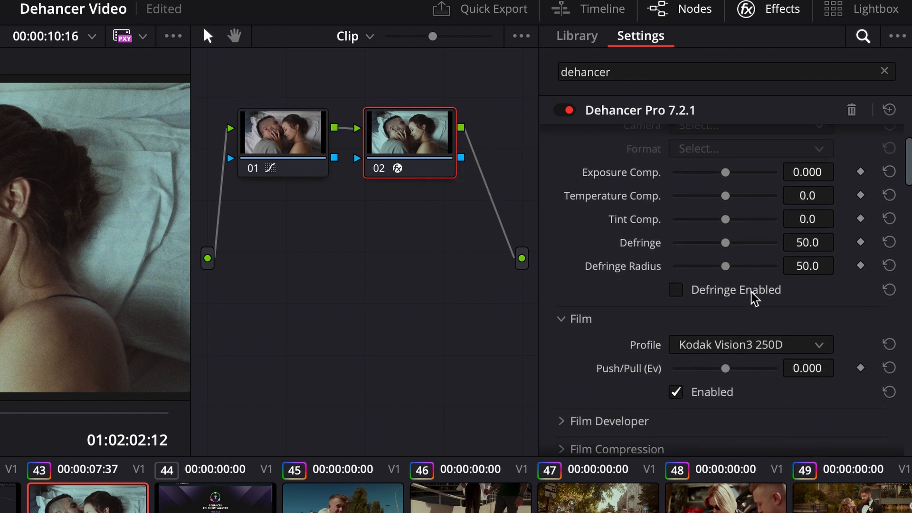
pyautogui.scroll(-3)
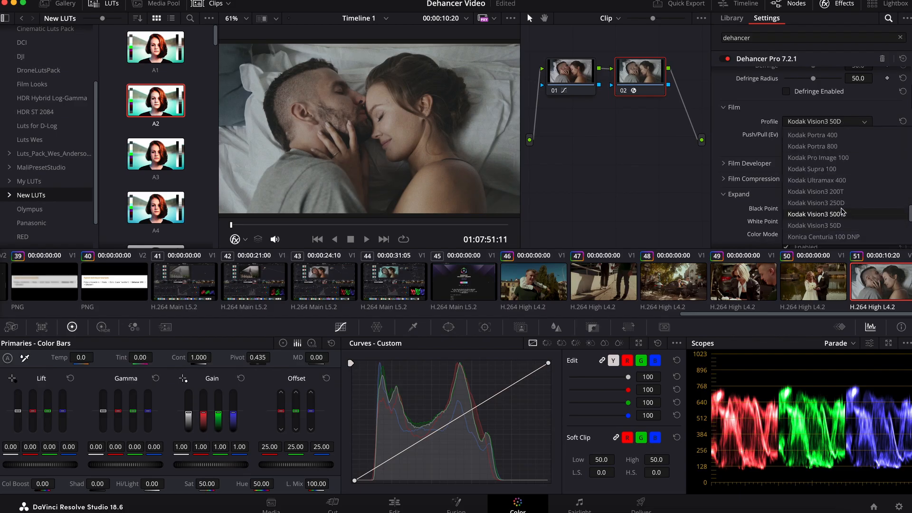
# - Choose the expired Konica Impresa film profile, then add node 03 with Dehancer Pro
pyautogui.click(820, 236)
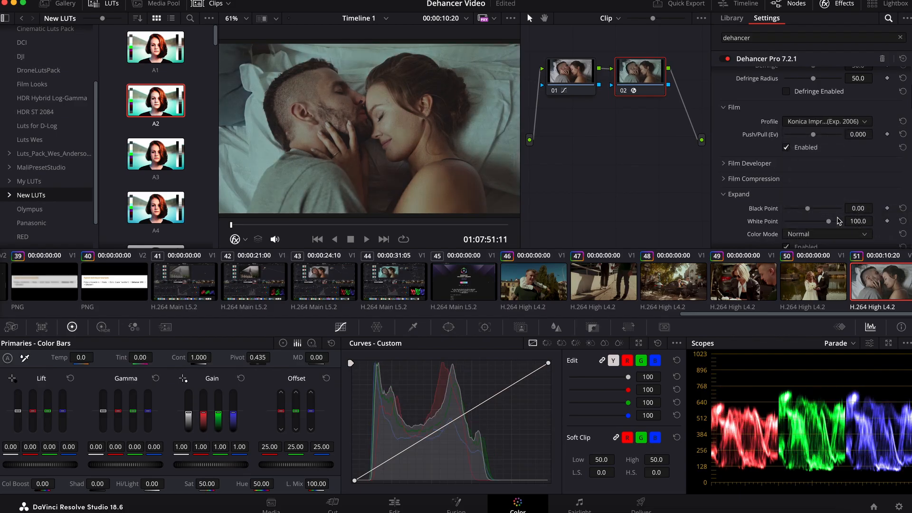
pyautogui.click(827, 121)
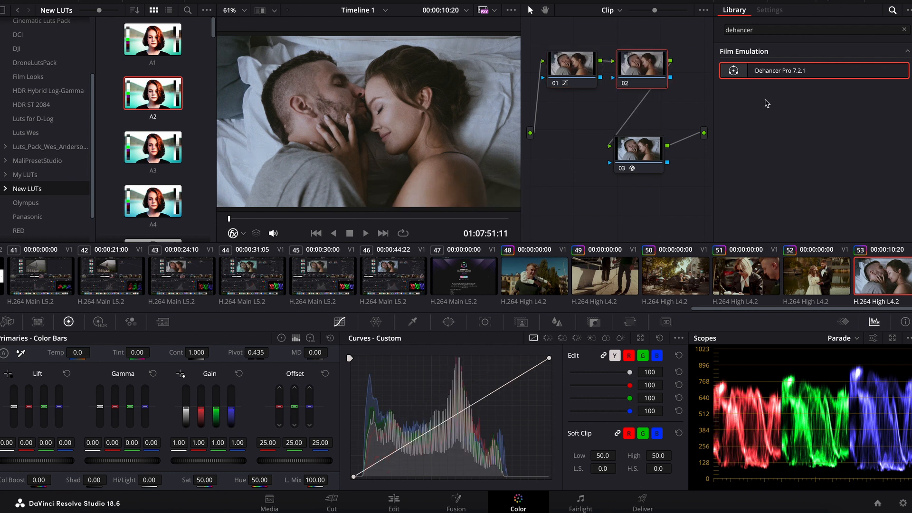
pyautogui.moveTo(122, 362)
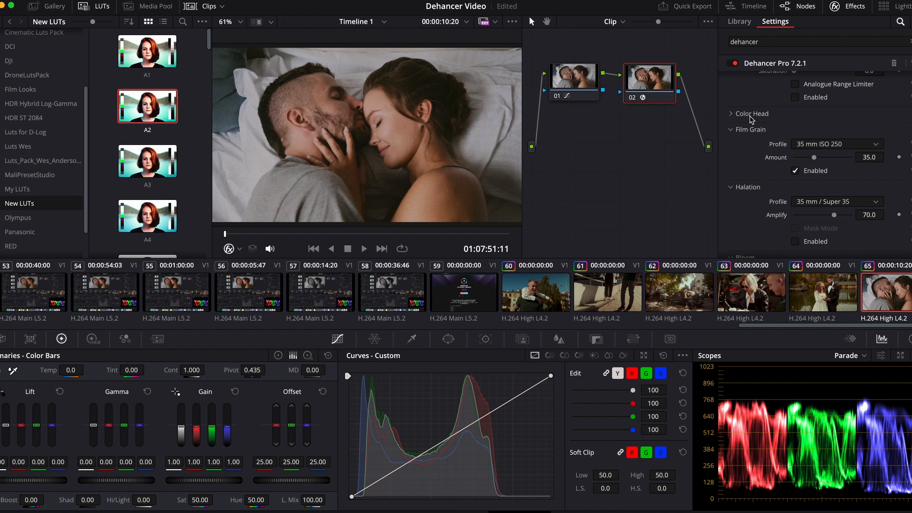
# - Set Color Head to Yellow-Blue -1.4, Magenta-Green -0.4, Cyan-Red -5.1, tones -0.9/0.9/-6.4
pyautogui.click(751, 113)
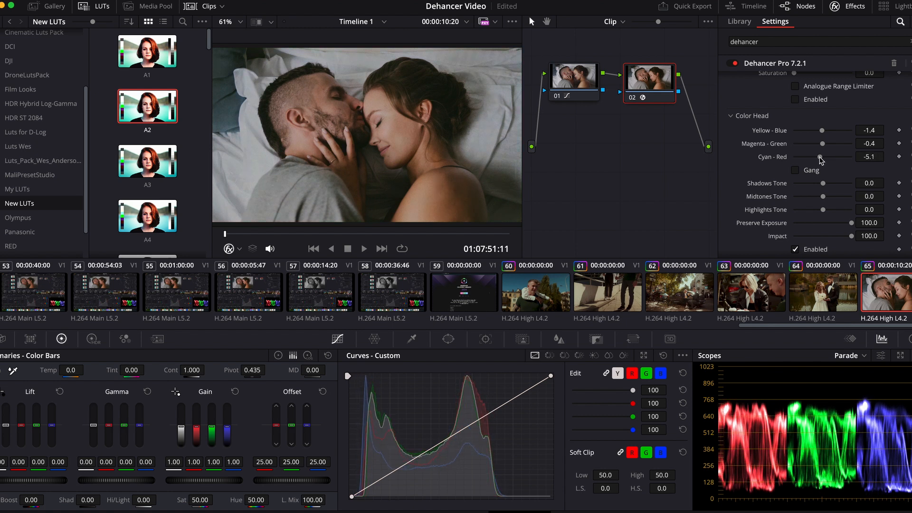
pyautogui.scroll(-3)
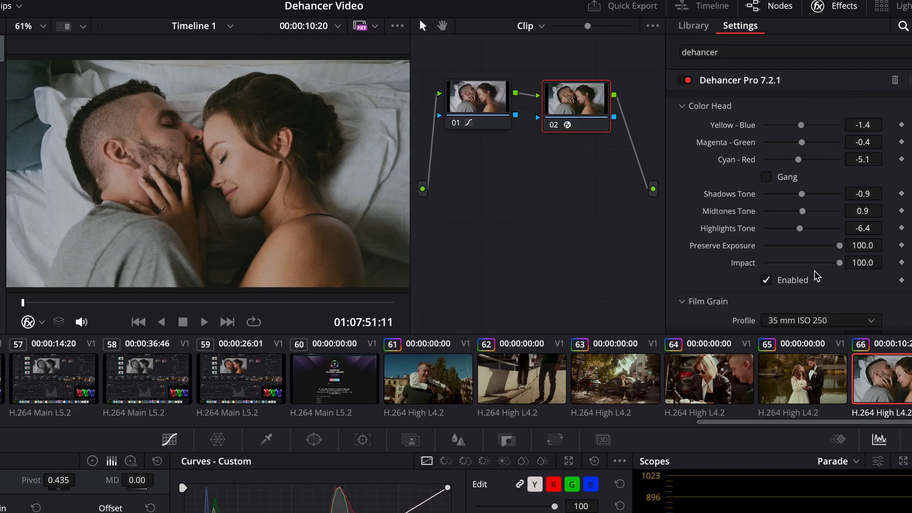
# - Scroll down to Bloom and choose the 65 mm / 70 mm film format profile
pyautogui.scroll(-3)
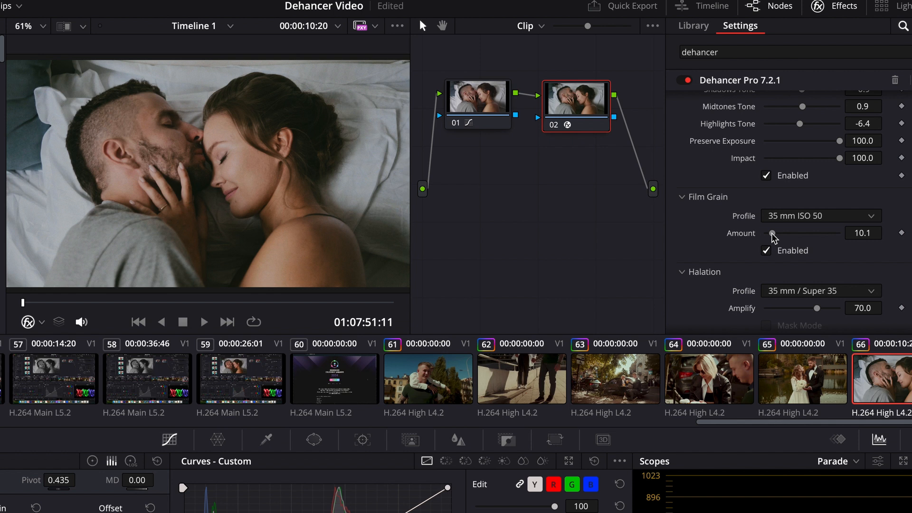
pyautogui.scroll(-3)
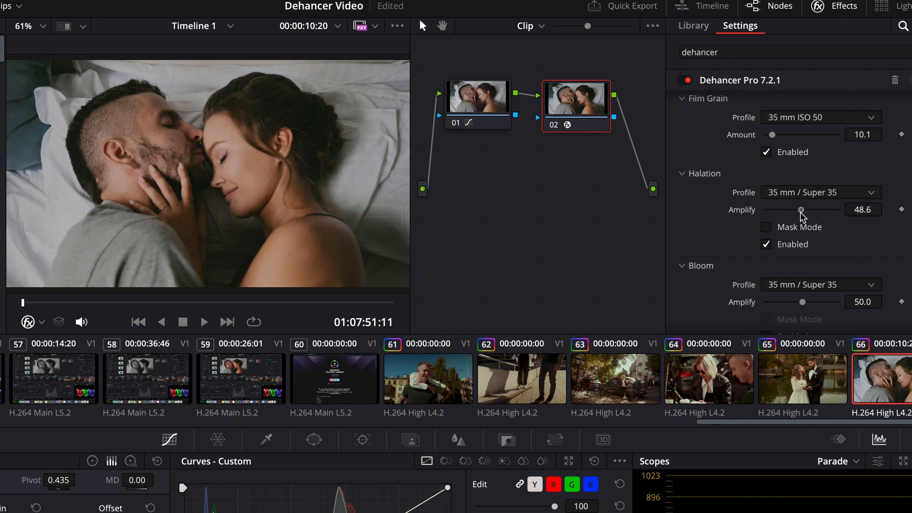
pyautogui.scroll(-3)
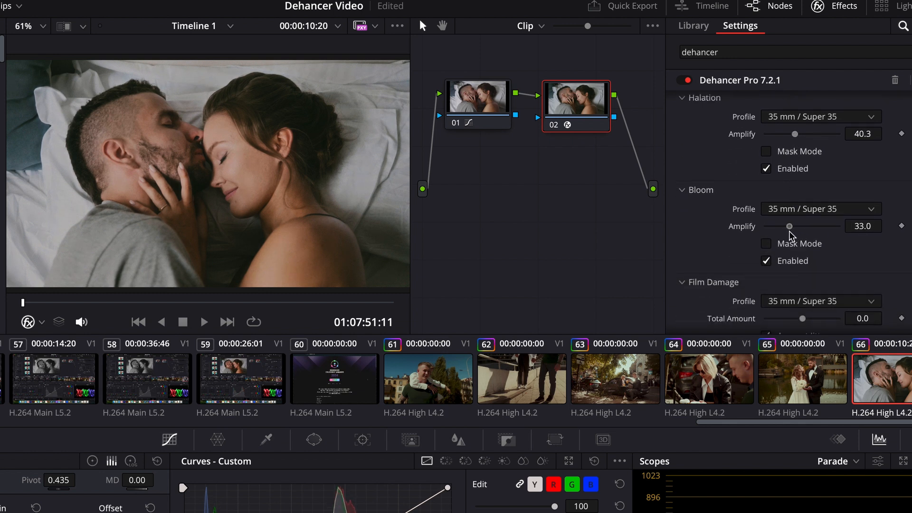
pyautogui.click(820, 209)
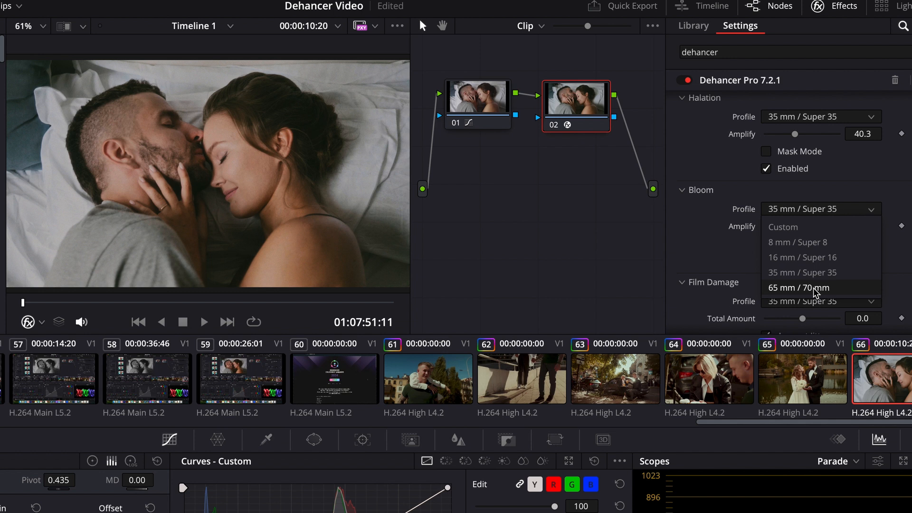
pyautogui.click(798, 287)
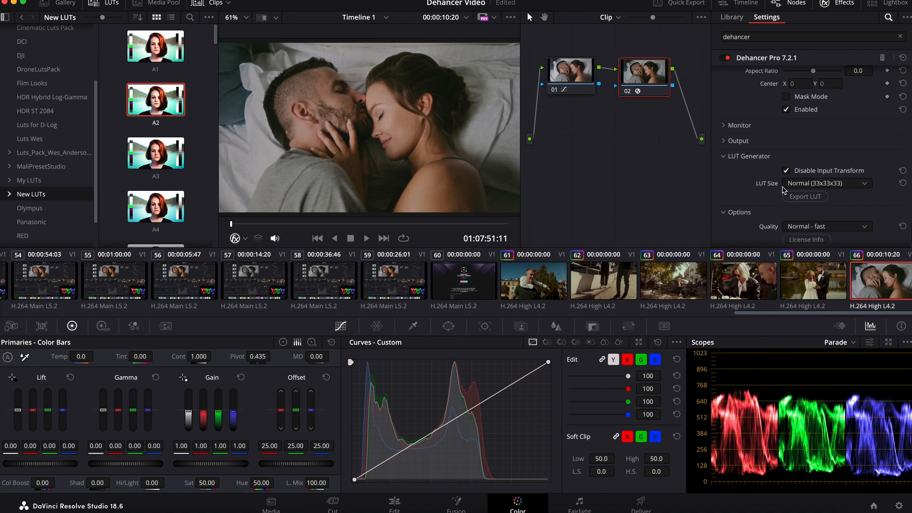
pyautogui.moveTo(805, 196)
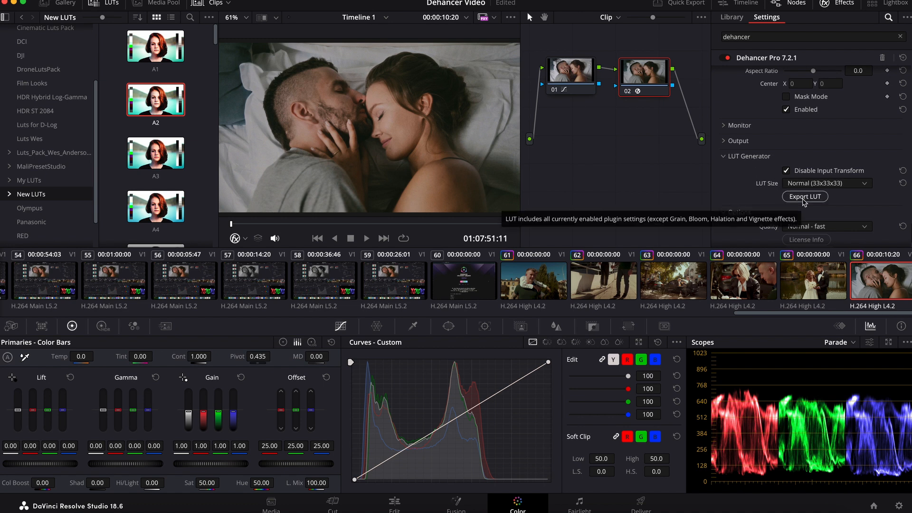
# - Export a Normal 33x33x33 LUT from Dehancer's LUT Generator
pyautogui.click(804, 196)
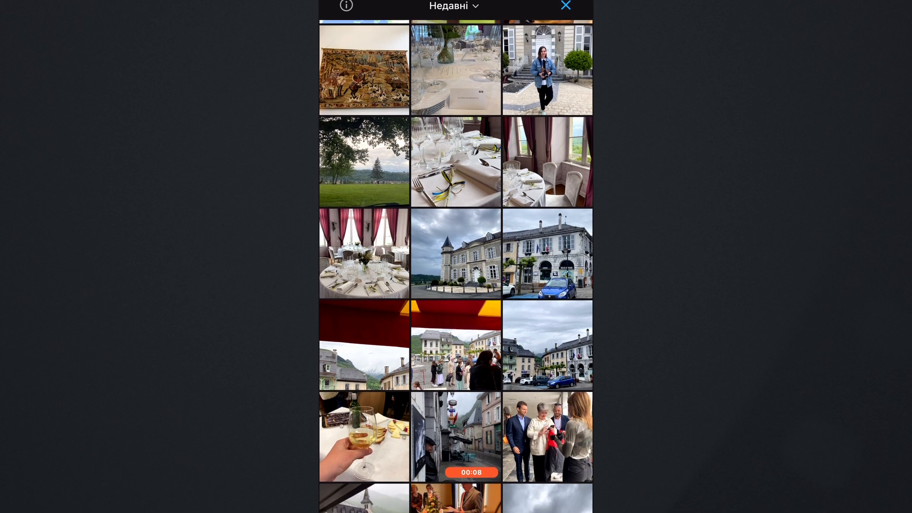
# - Scroll through the Recent album thumbnails looking for a video clip
pyautogui.scroll(-3)
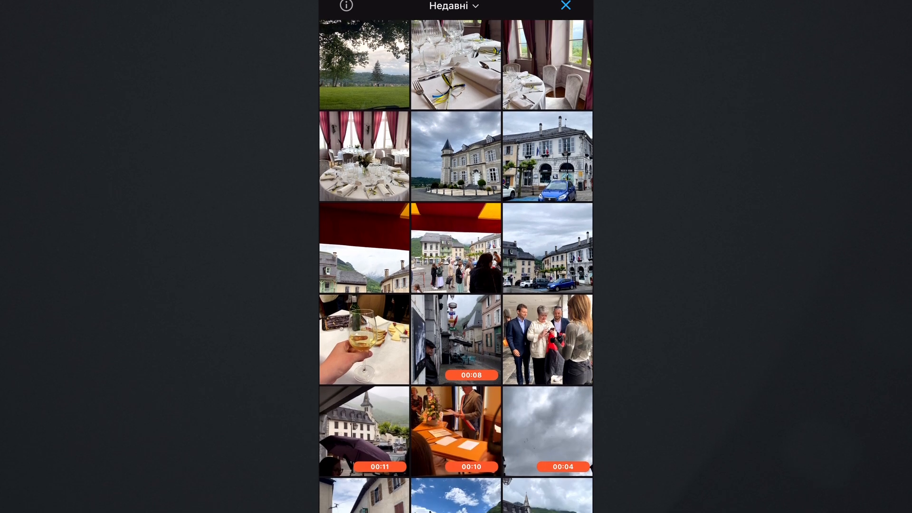
pyautogui.scroll(-3)
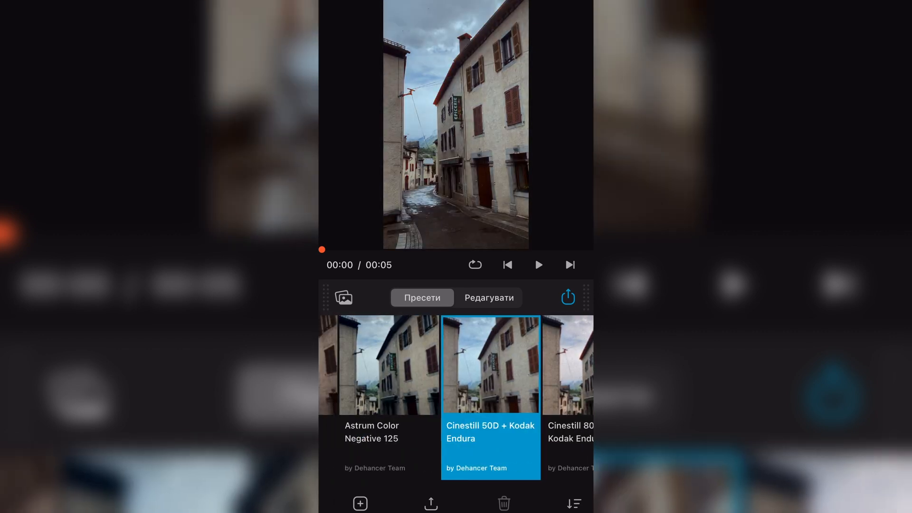
# - Edit the Cinestill 50D + Kodak Endura look: rounded-corner film frame, then frame position
pyautogui.click(488, 297)
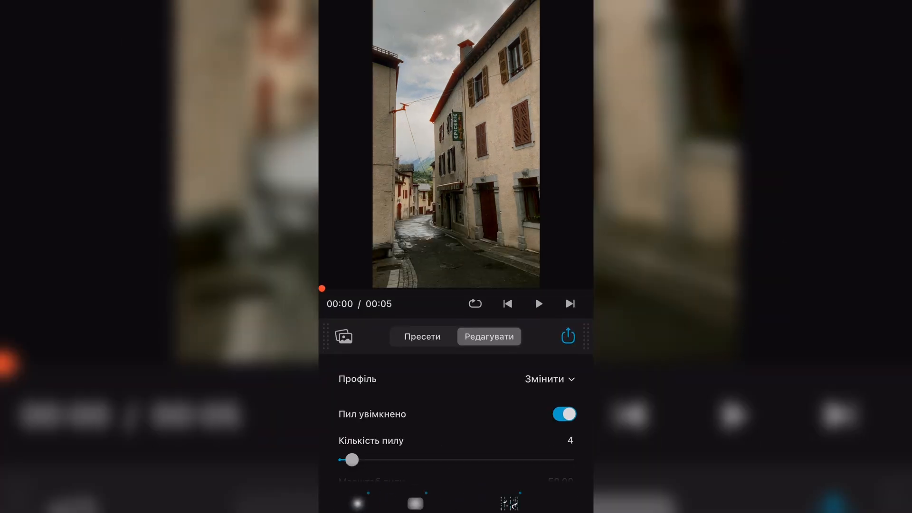
pyautogui.scroll(-3)
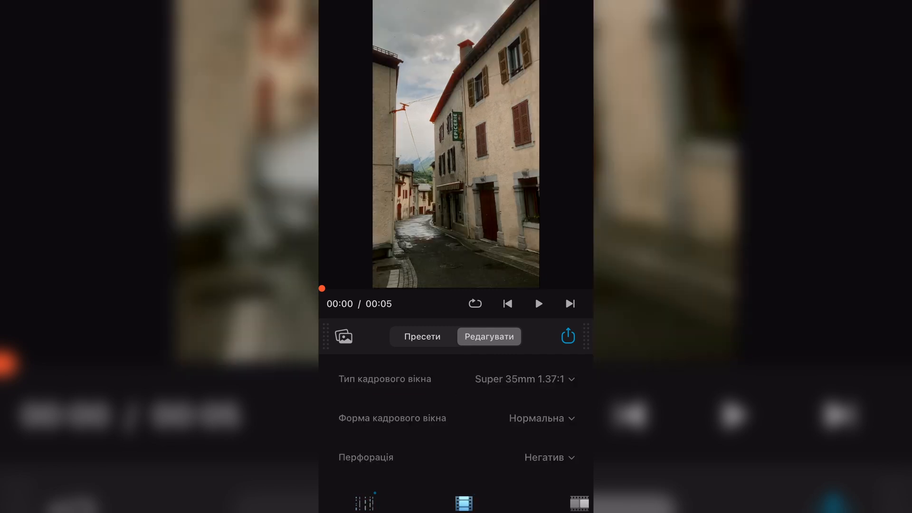
pyautogui.click(540, 417)
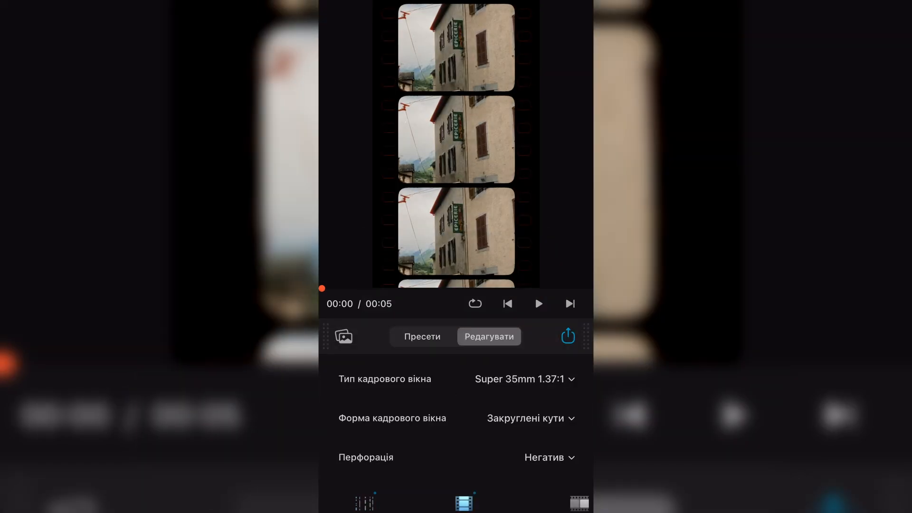
pyautogui.scroll(3)
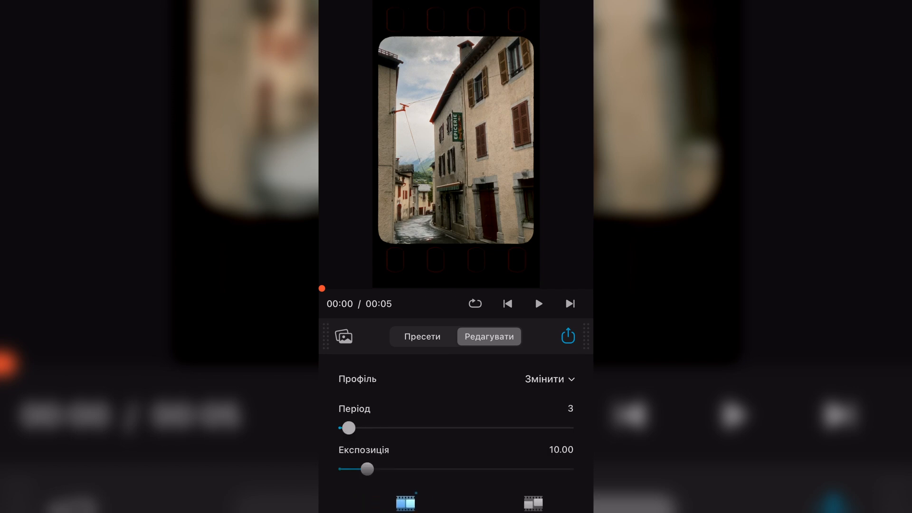
pyautogui.click(532, 501)
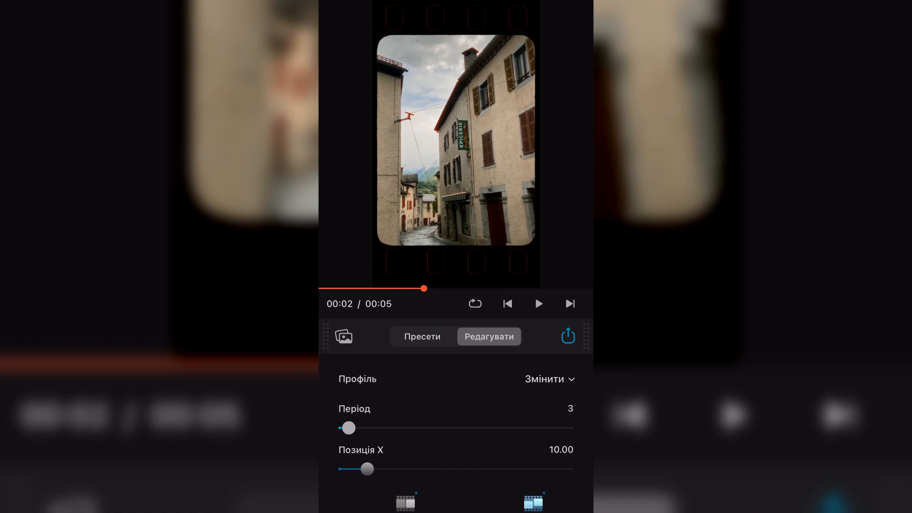
pyautogui.click(567, 336)
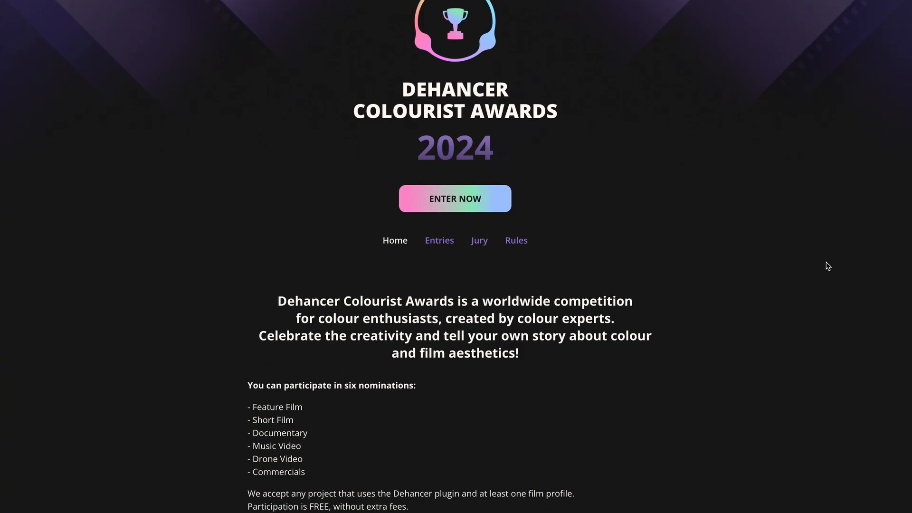
pyautogui.scroll(-3)
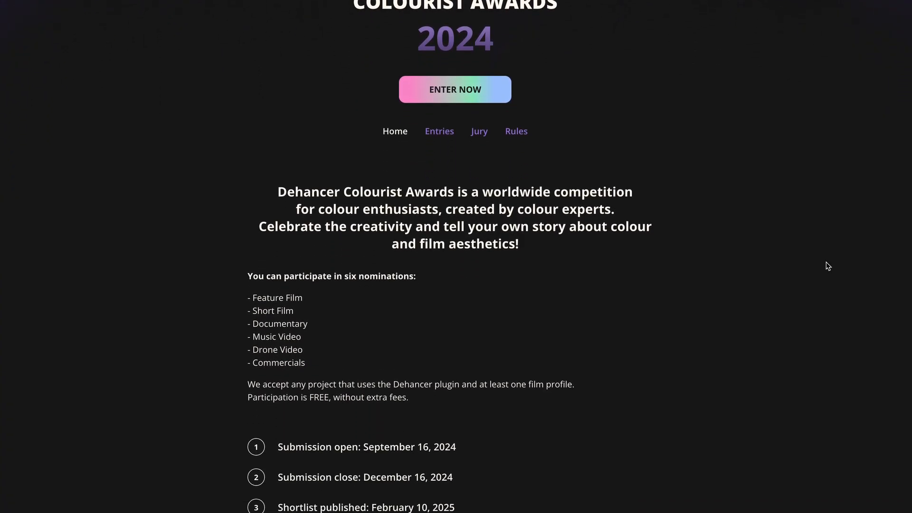
pyautogui.scroll(-3)
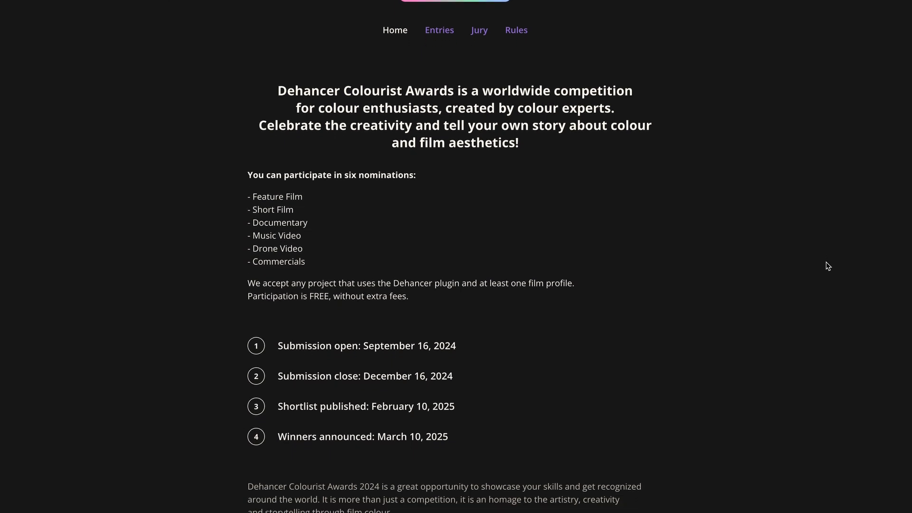
pyautogui.scroll(-3)
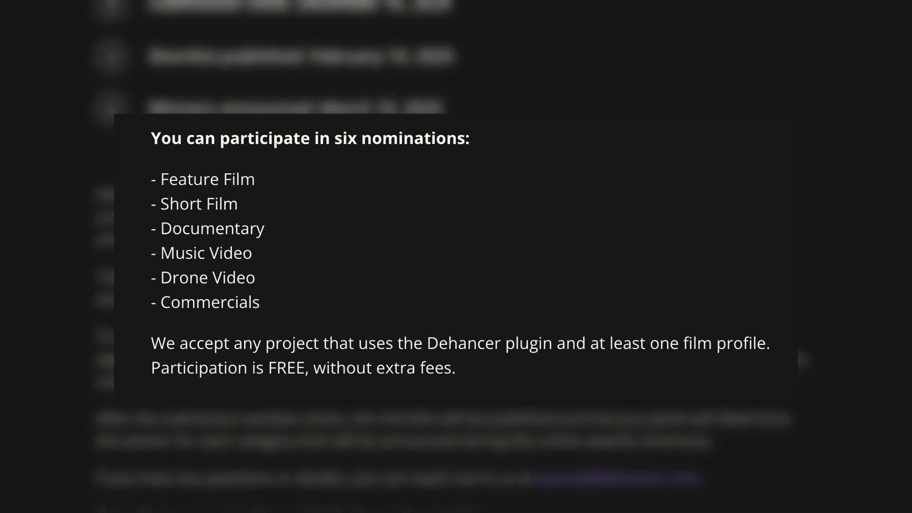
pyautogui.scroll(-3)
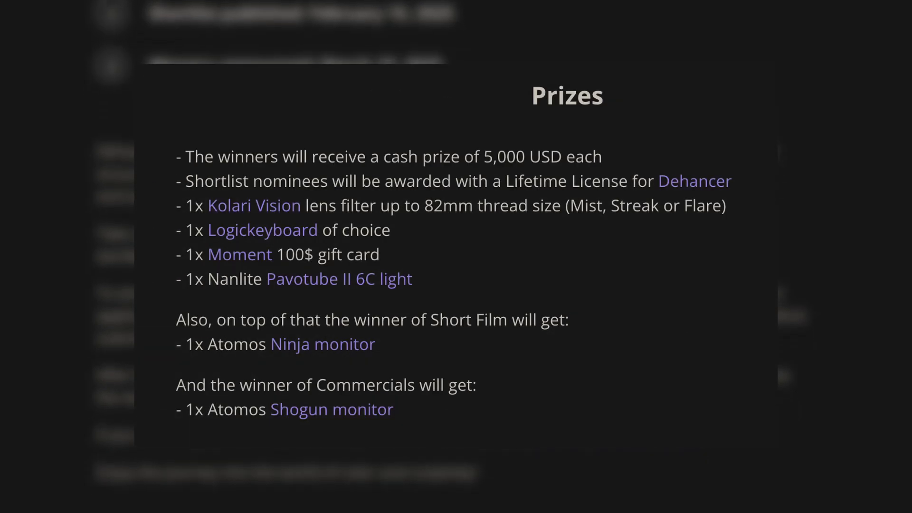